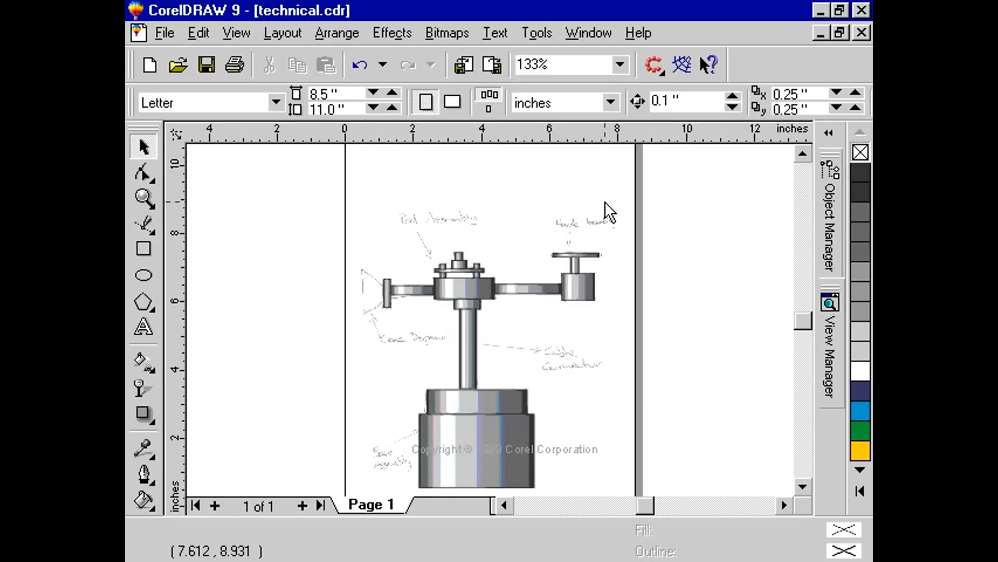
pyautogui.moveTo(633, 222)
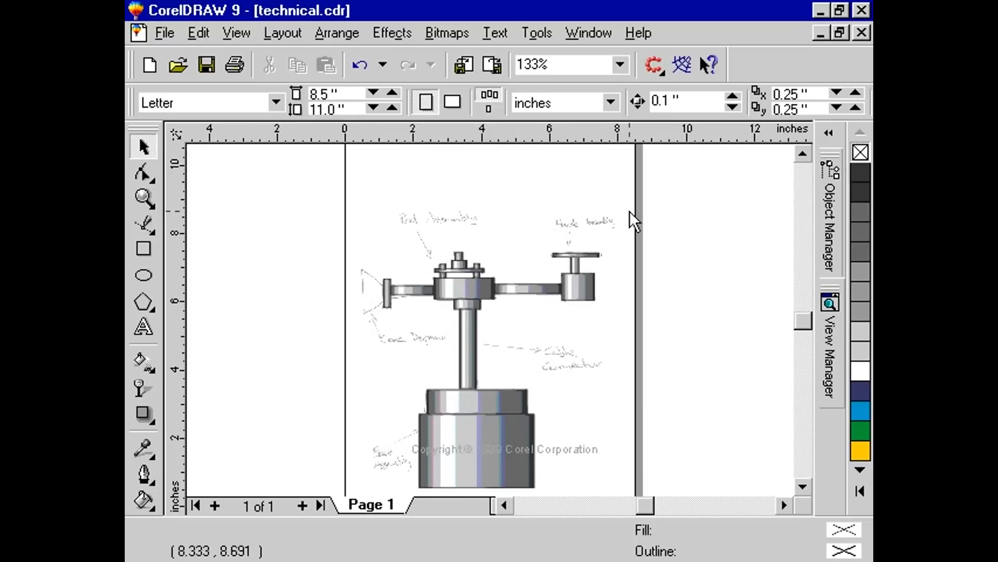
pyautogui.moveTo(697, 268)
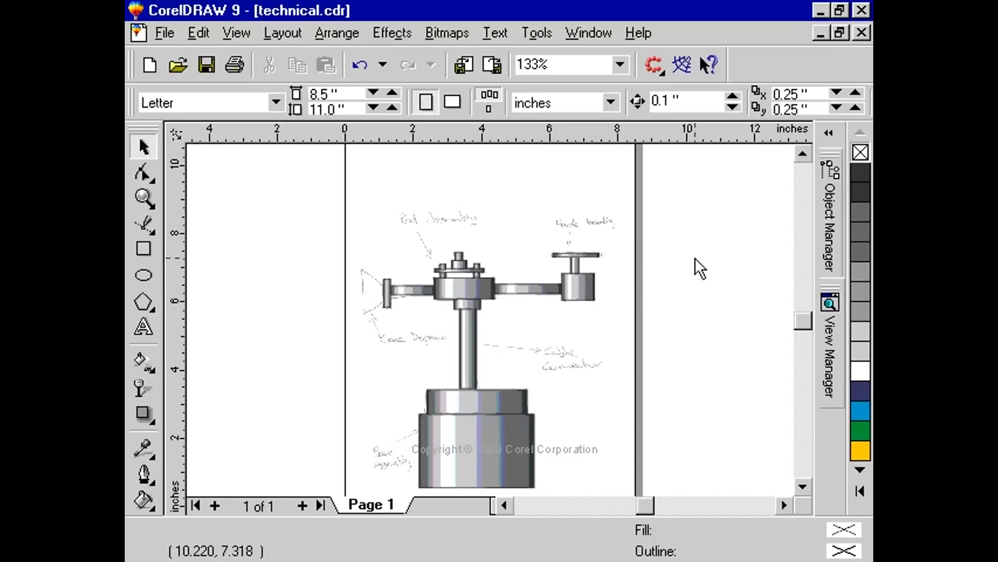
pyautogui.moveTo(767, 312)
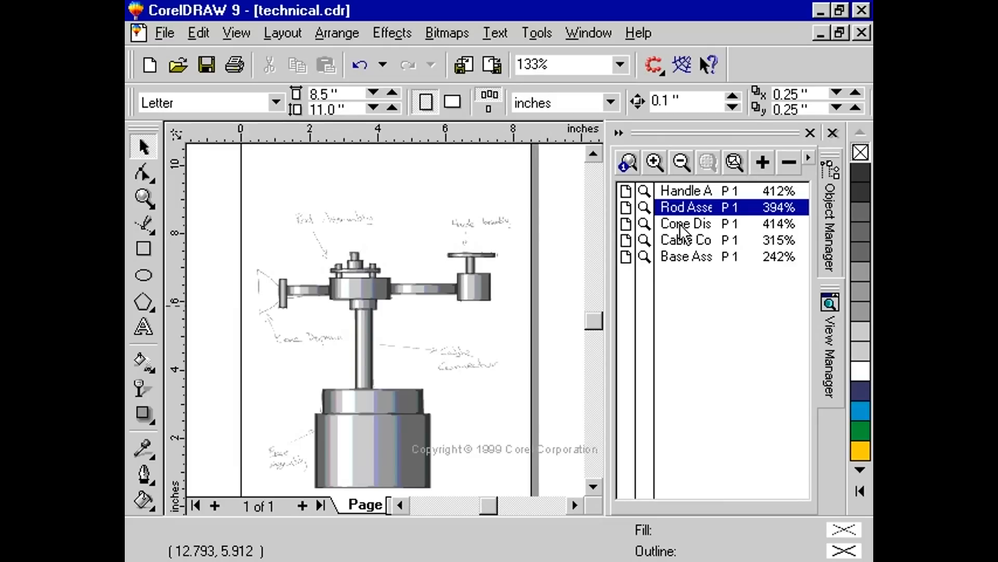
# - Zoom to the saved Cone Dispenser close-up view from the View Manager
pyautogui.click(688, 224)
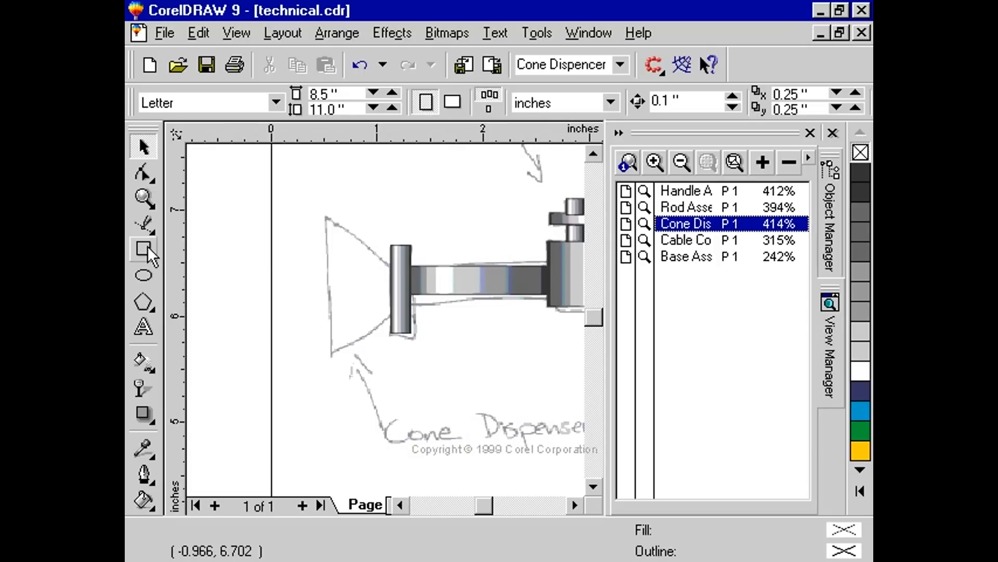
# - Draw a fountain-filled rectangle with a hairline outline over the sketched cone beside the rod end
pyautogui.click(144, 249)
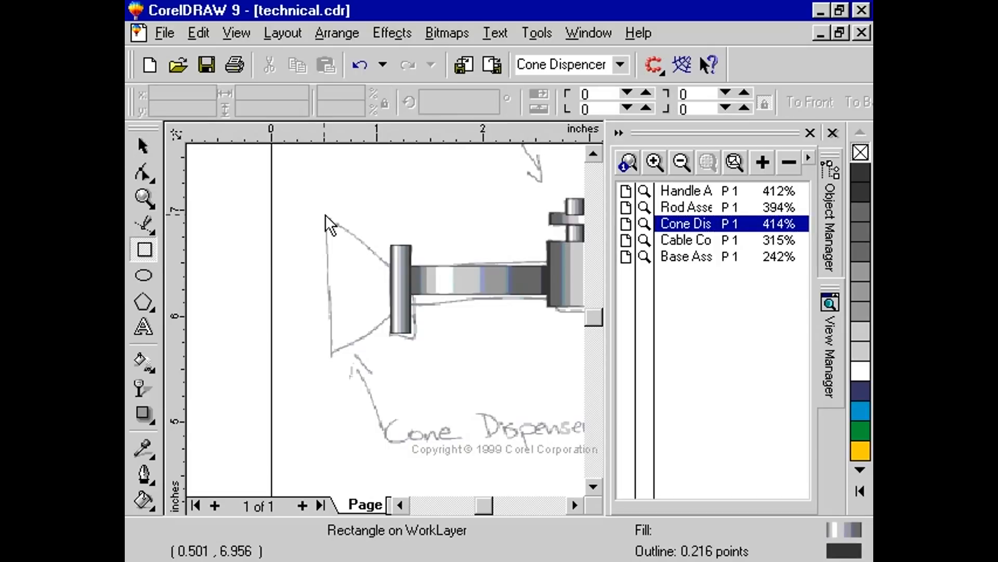
pyautogui.moveTo(326, 213); pyautogui.dragTo(384, 353)
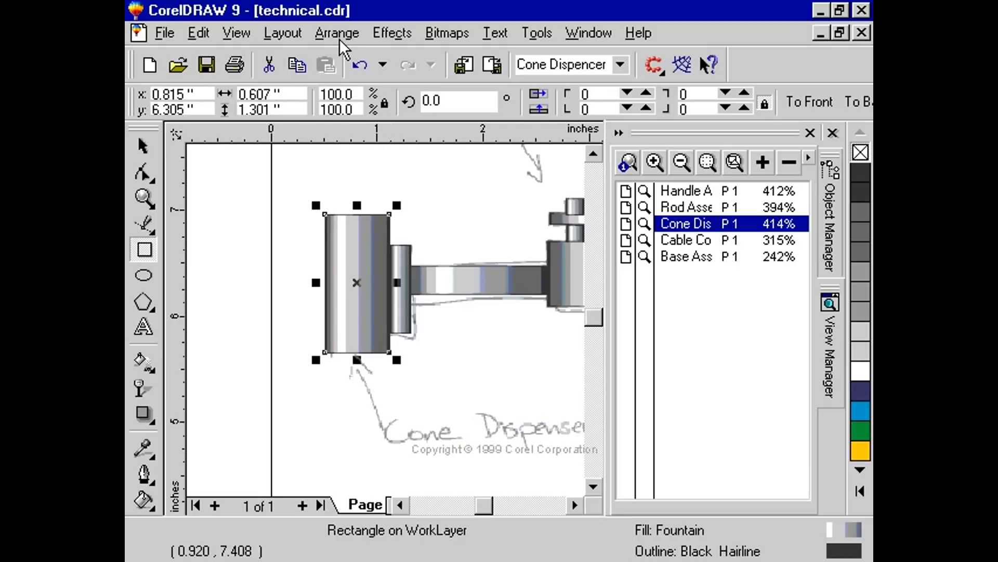
# - Convert the selected rectangle to an editable curve via Arrange > Convert To Curves
pyautogui.click(337, 33)
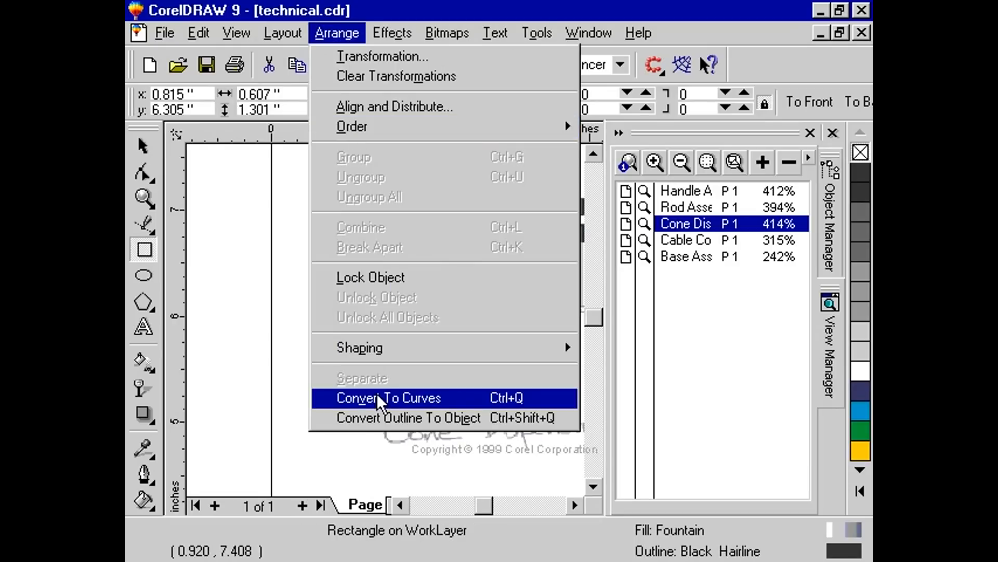
pyautogui.click(385, 397)
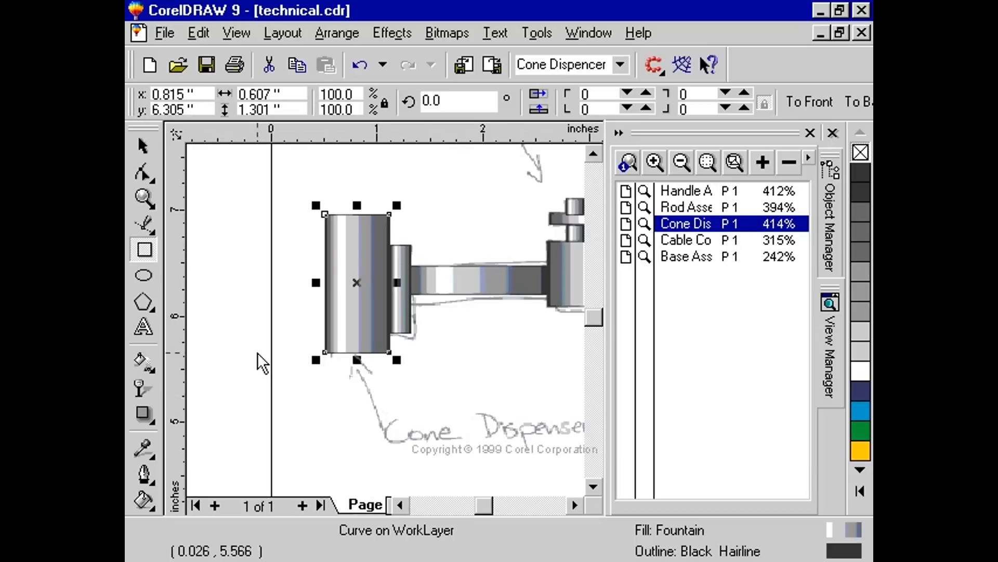
pyautogui.moveTo(144, 174)
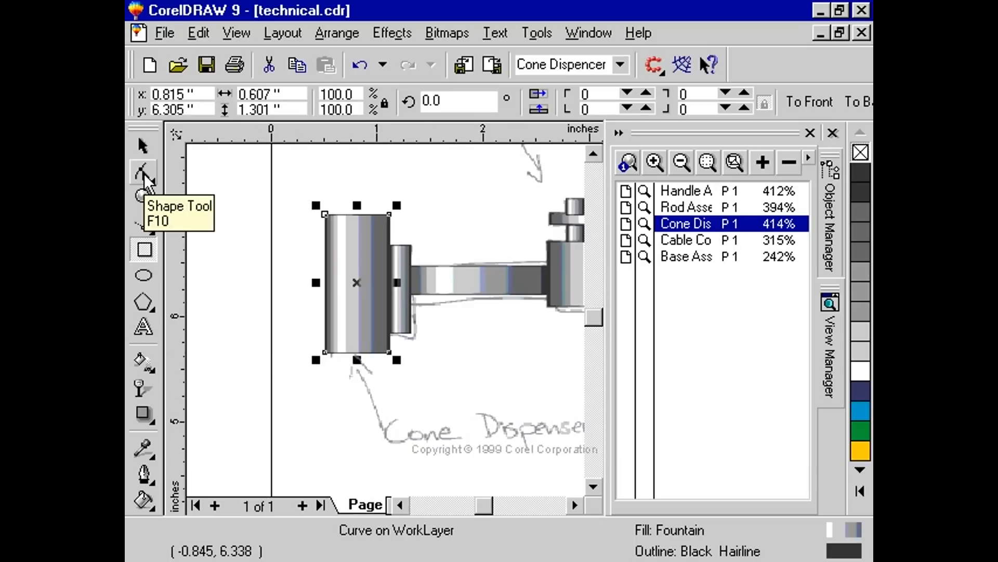
# - With the Shape Tool, pull the right-side corner node down to taper the rectangle into a cone
pyautogui.click(143, 173)
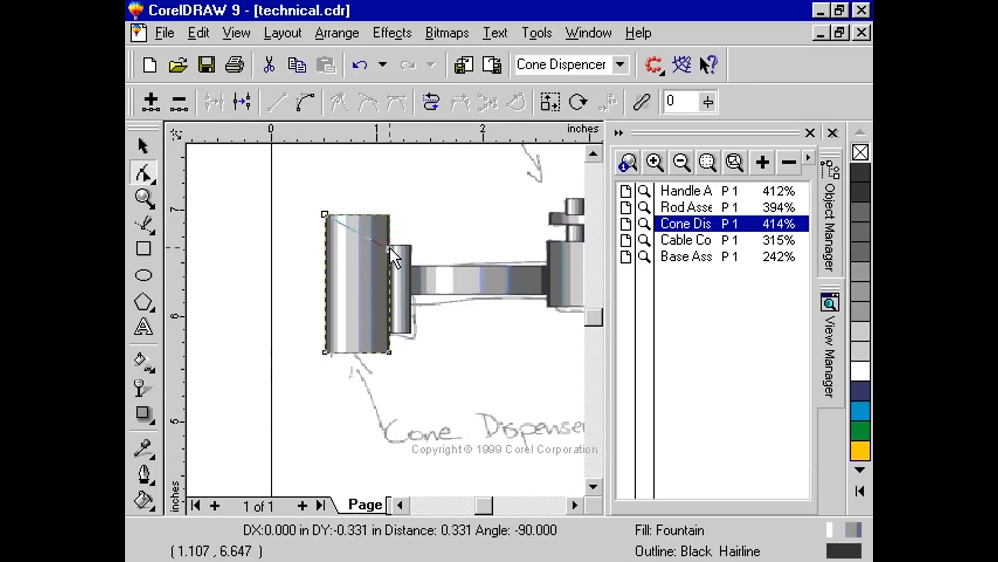
pyautogui.moveTo(393, 255); pyautogui.dragTo(390, 352)
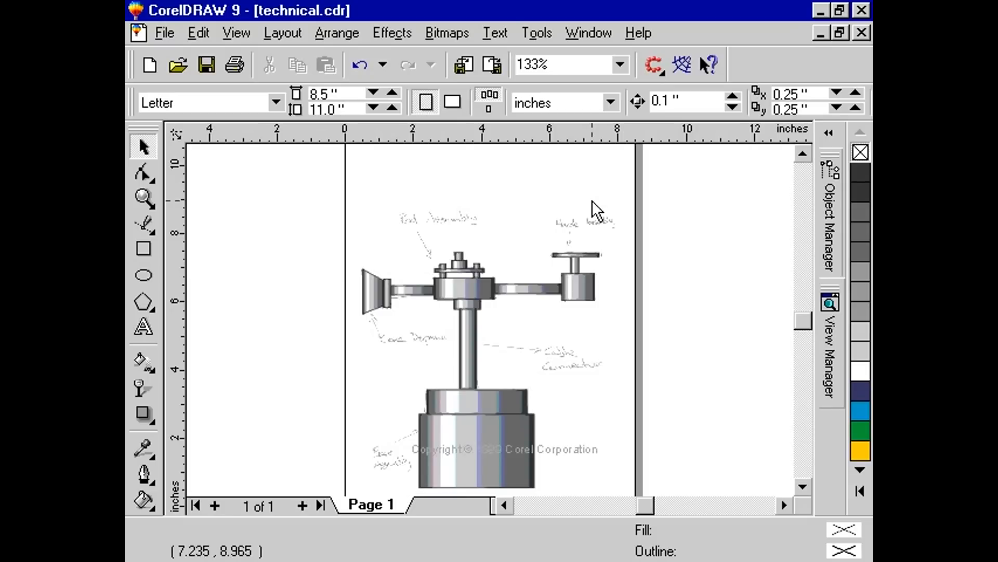
pyautogui.moveTo(666, 220)
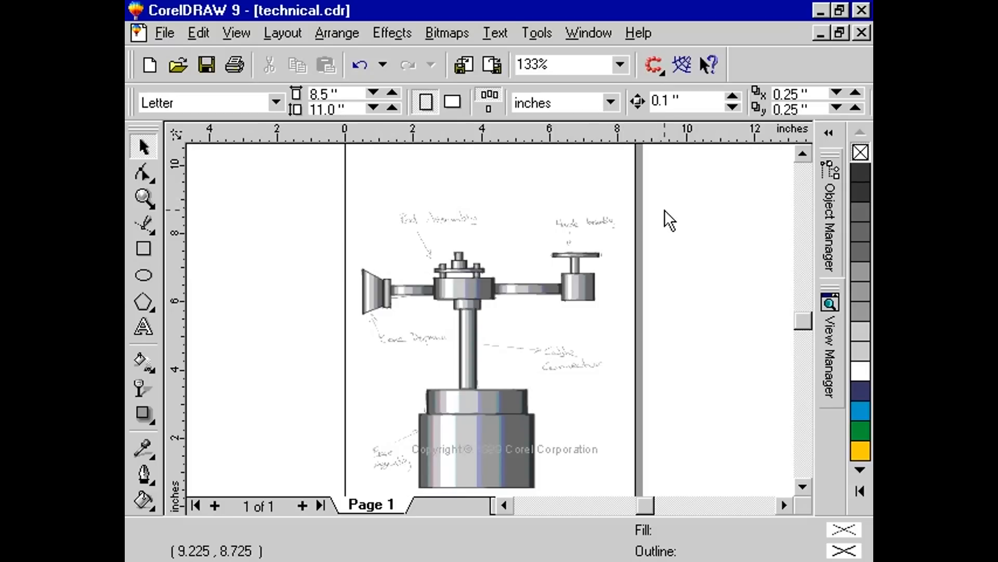
pyautogui.moveTo(742, 291)
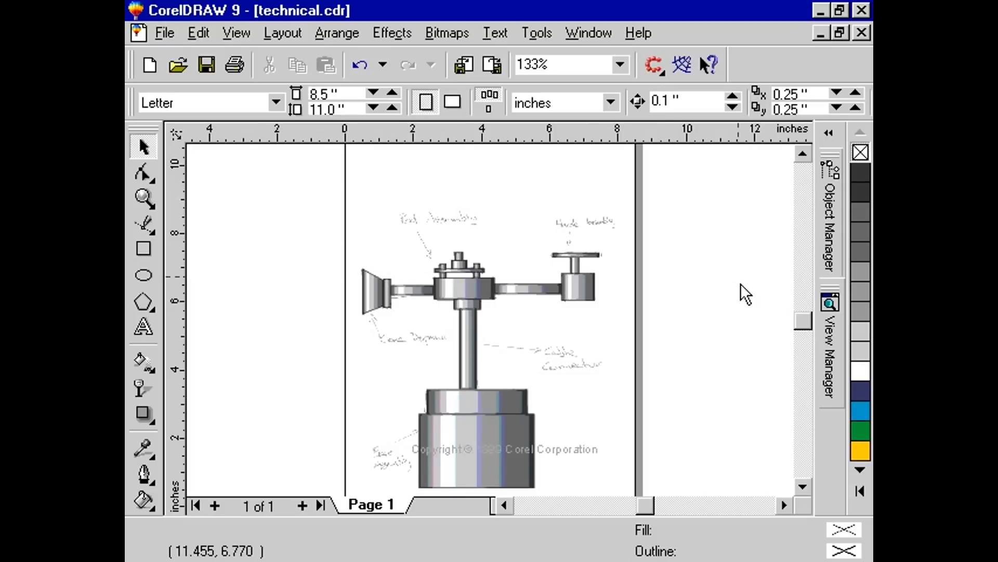
pyautogui.moveTo(801, 325)
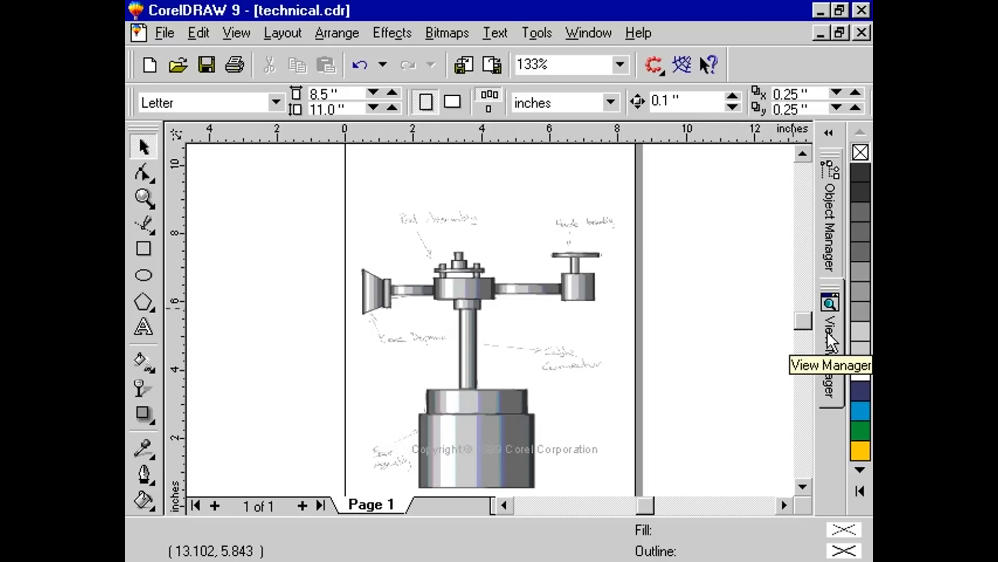
# - Zoom to the saved Handle Assembly view from the View Manager and close the docker
pyautogui.click(830, 304)
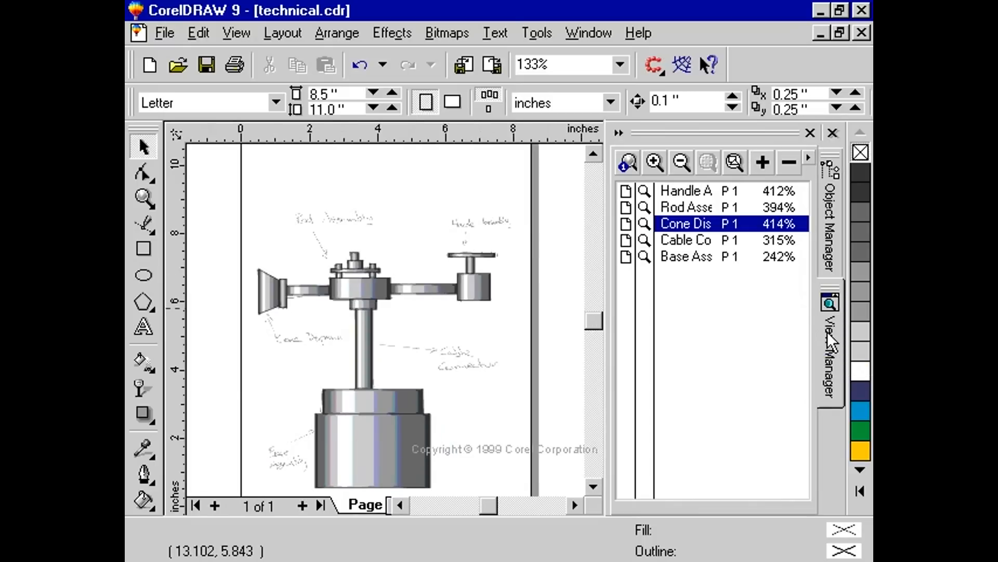
pyautogui.moveTo(726, 259)
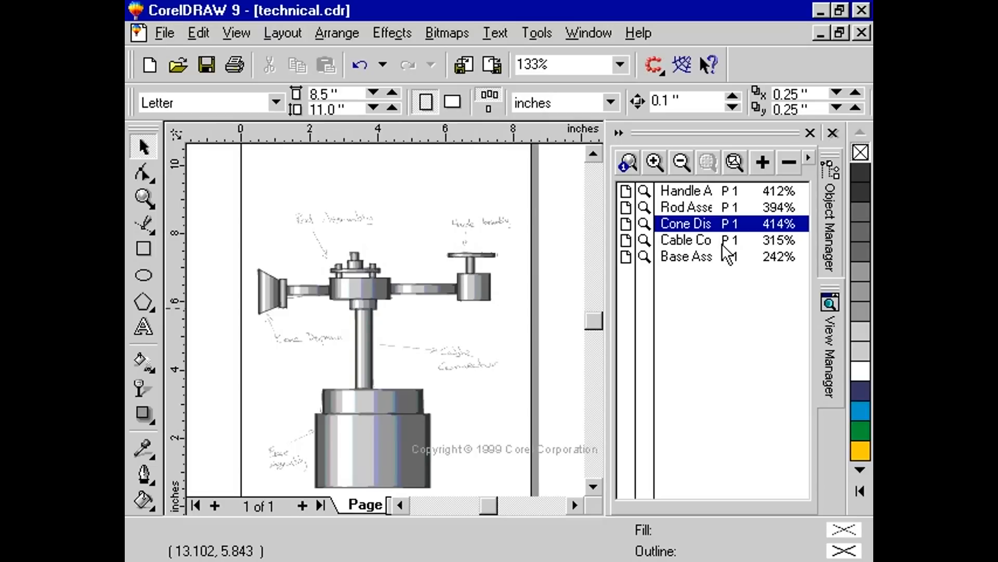
pyautogui.moveTo(766, 194)
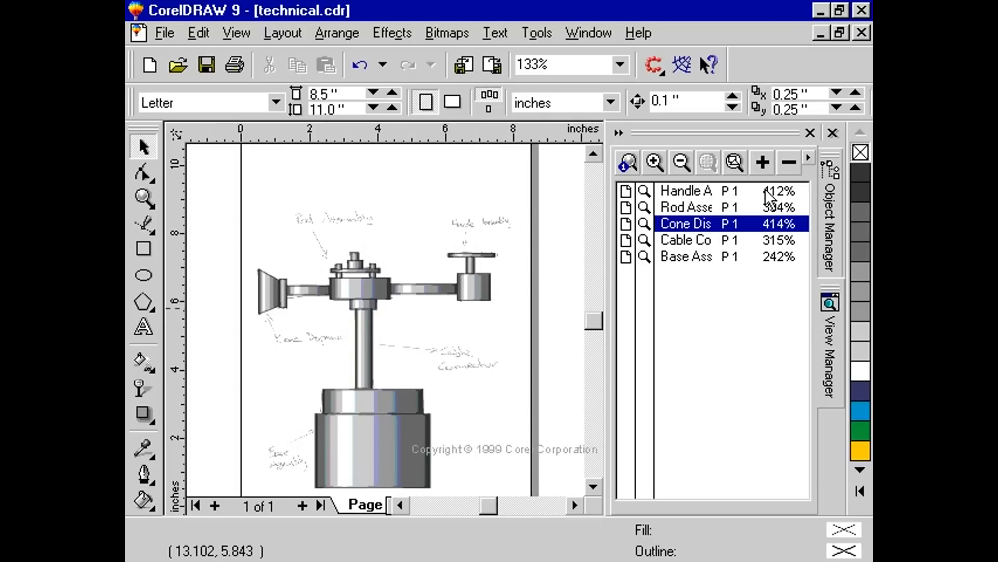
pyautogui.click(688, 192)
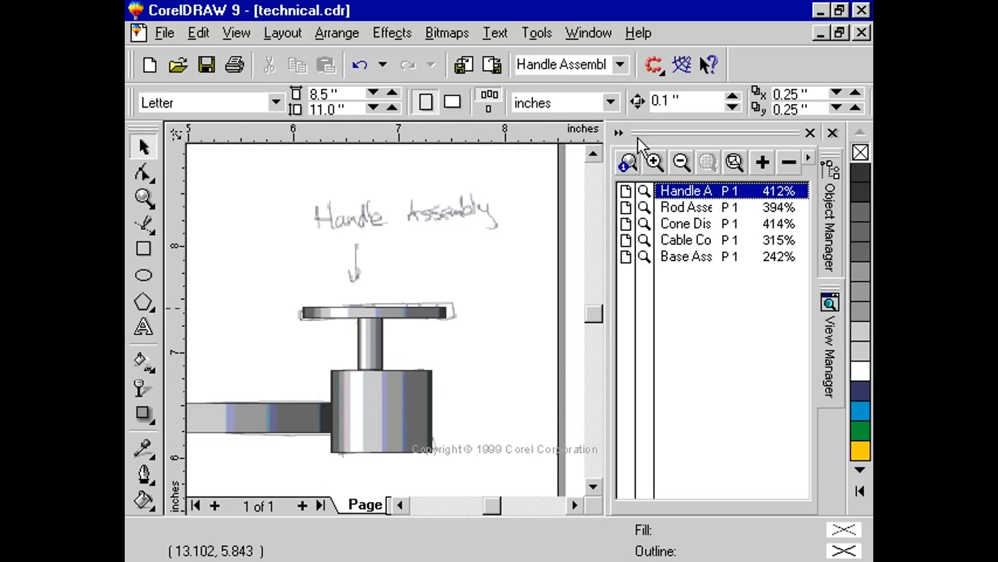
pyautogui.click(832, 133)
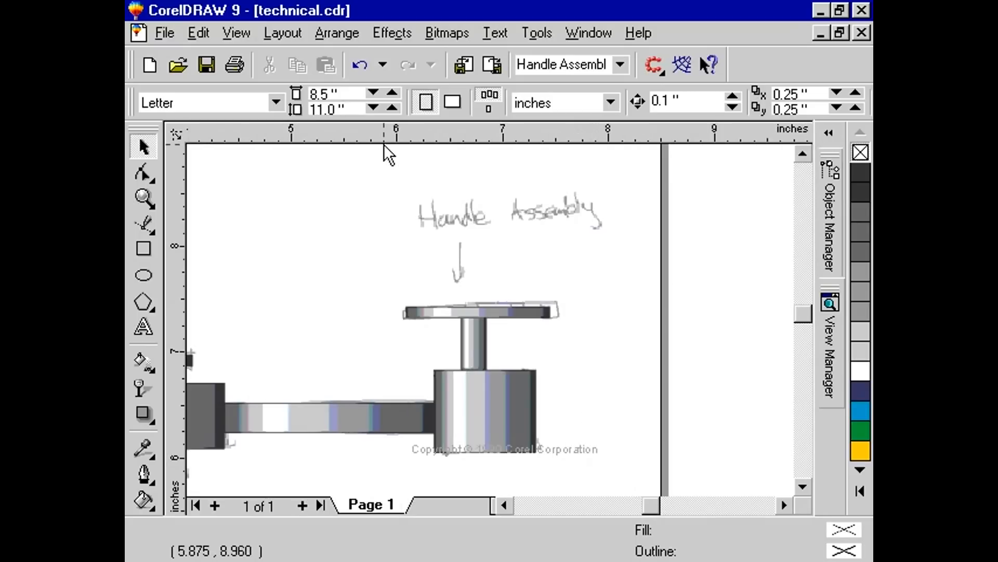
pyautogui.moveTo(144, 171)
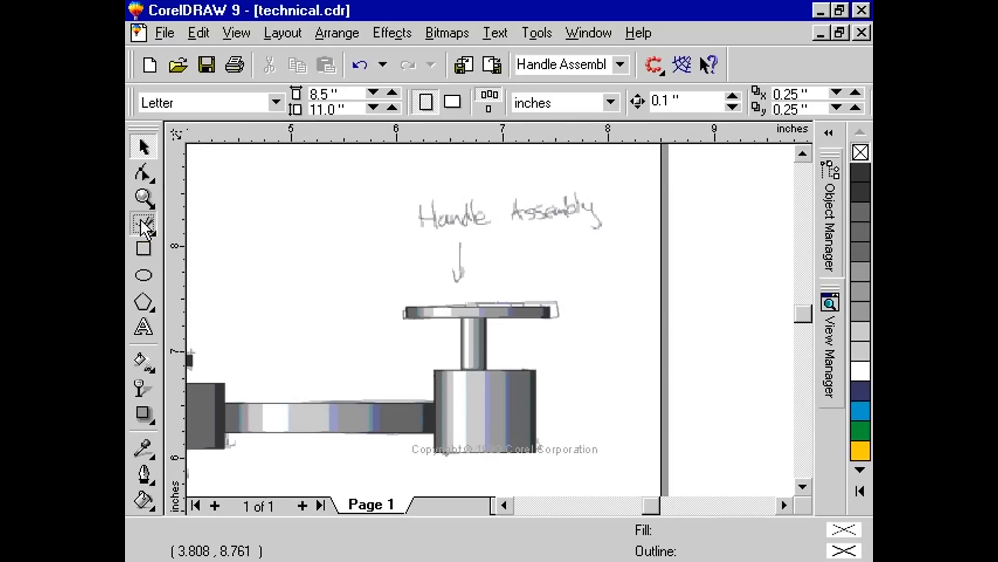
# - Activate the Dimension Tool from the toolbox Curve flyout, ready to add a measurement
pyautogui.click(143, 225)
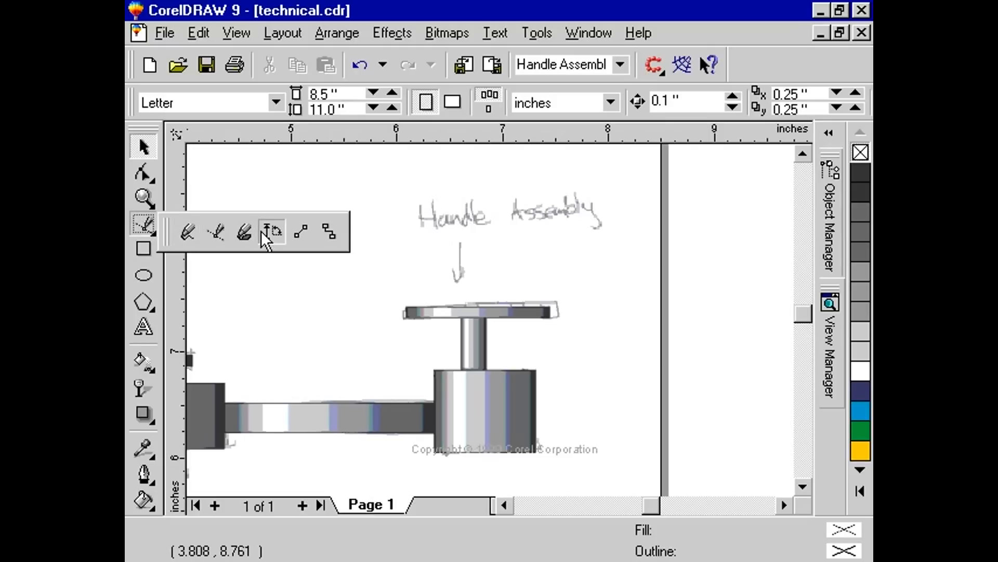
pyautogui.click(270, 232)
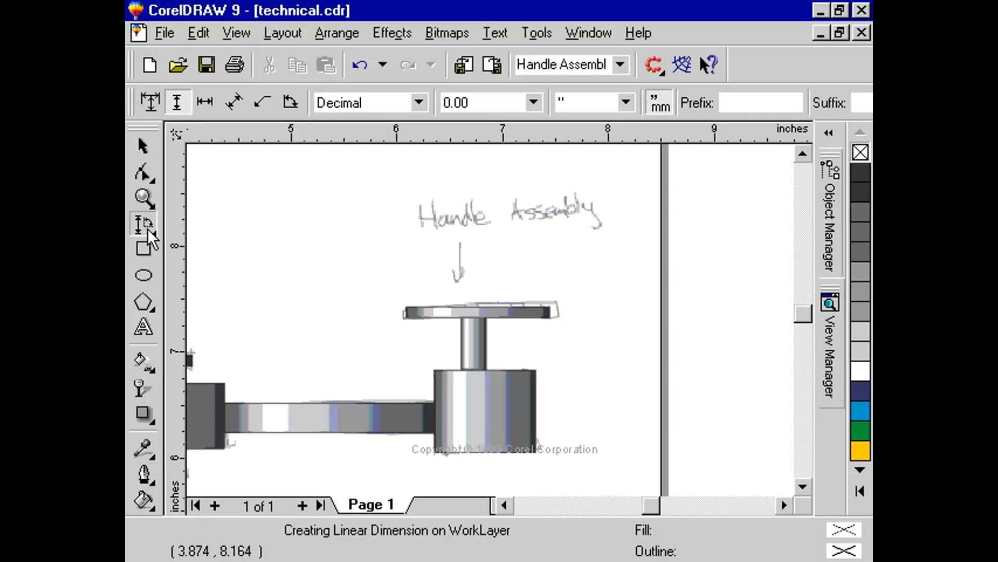
pyautogui.moveTo(302, 243)
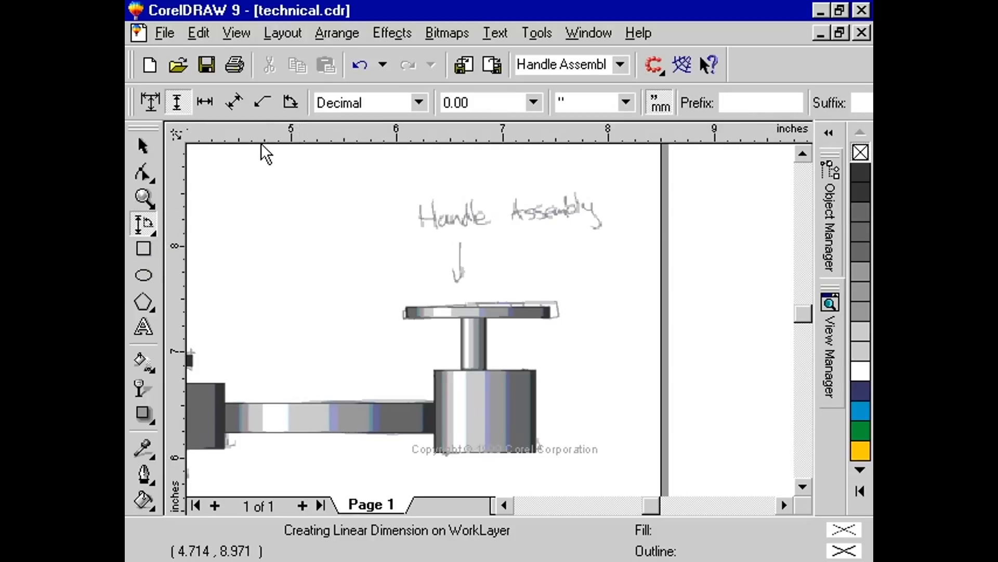
pyautogui.moveTo(264, 106)
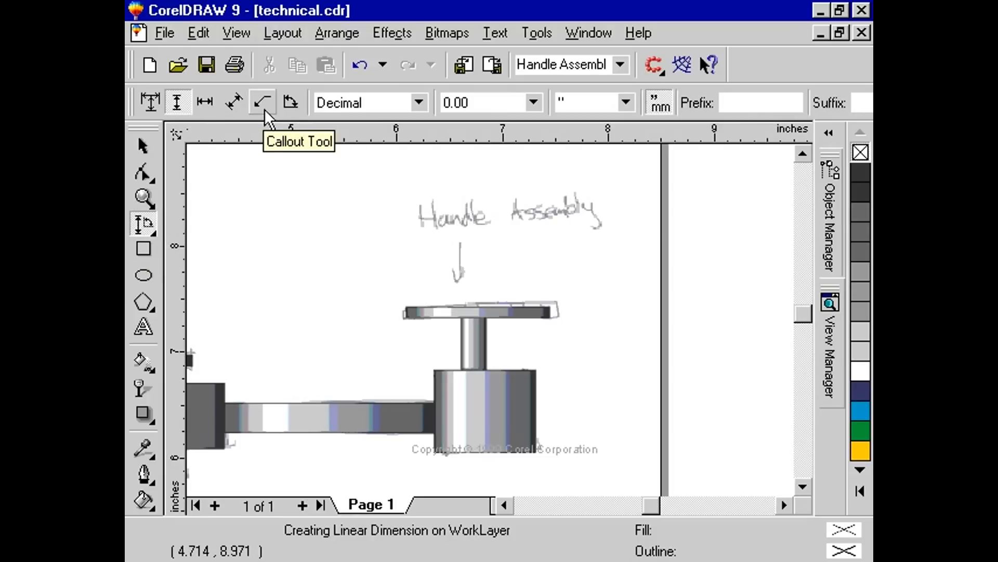
pyautogui.moveTo(264, 112)
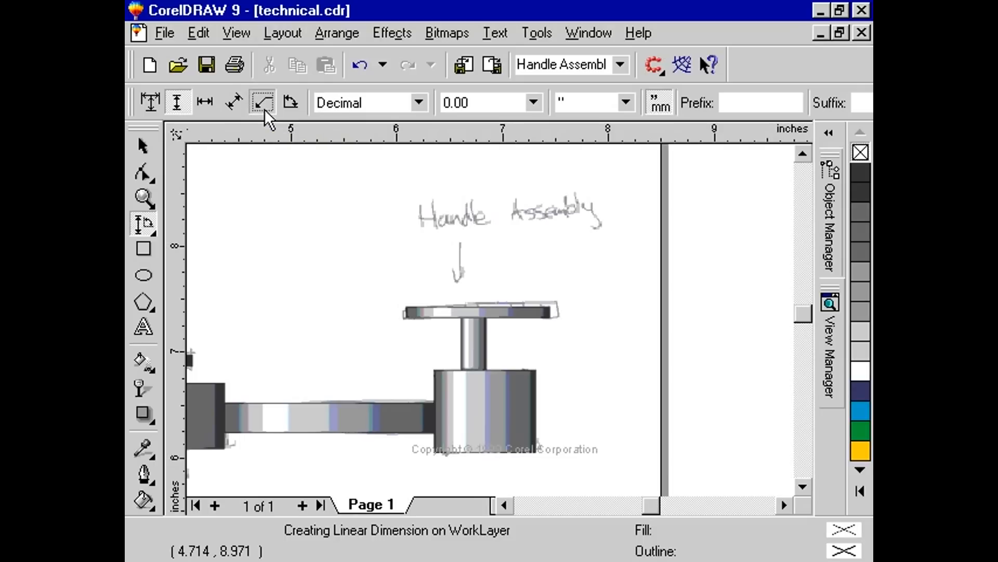
# - Draw a callout leader from the handle top up to the Handle Assembly label with text size 8
pyautogui.click(289, 101)
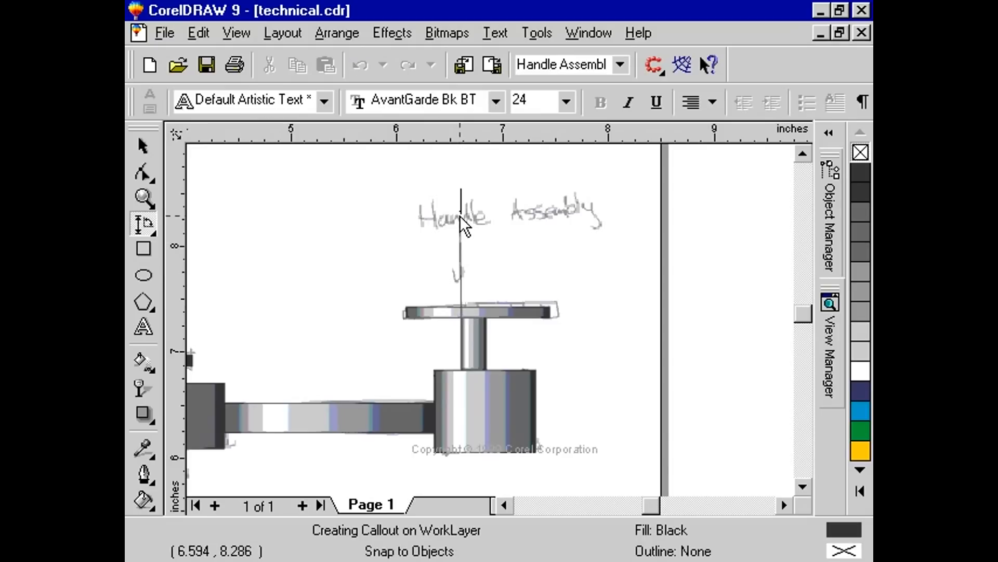
pyautogui.moveTo(486, 133)
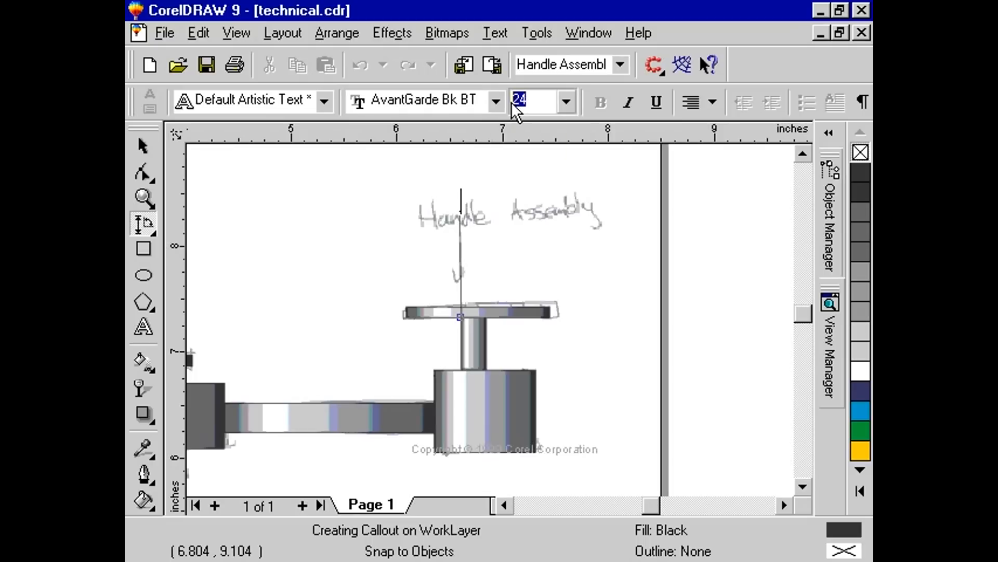
pyautogui.write('8')
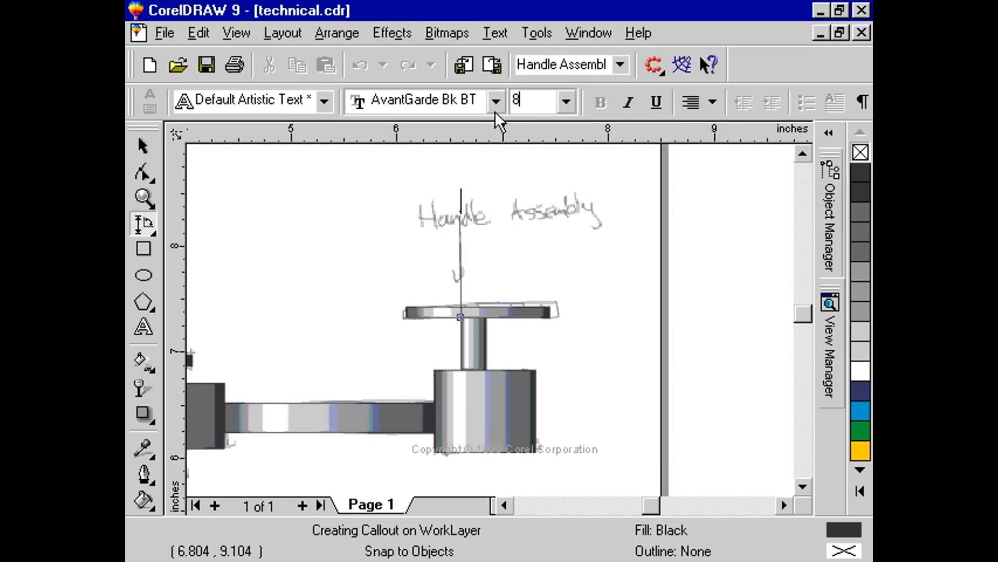